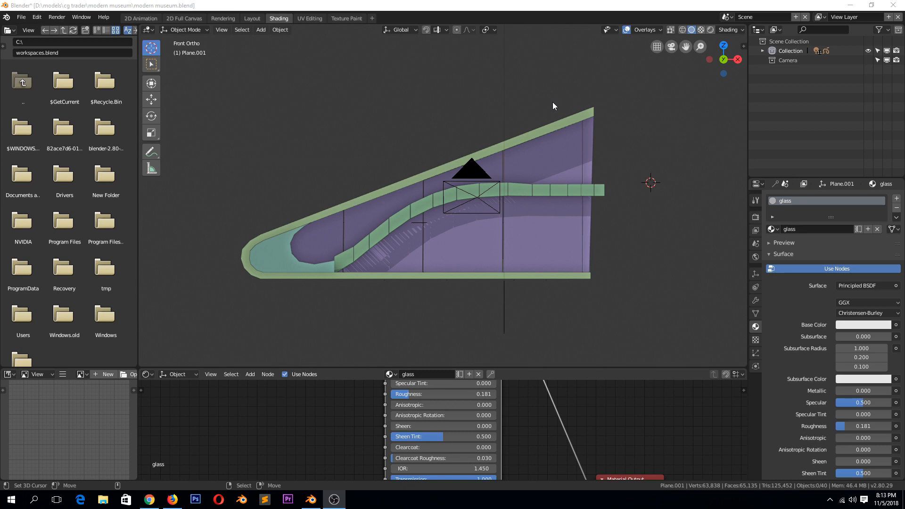
mouse_move(525, 152)
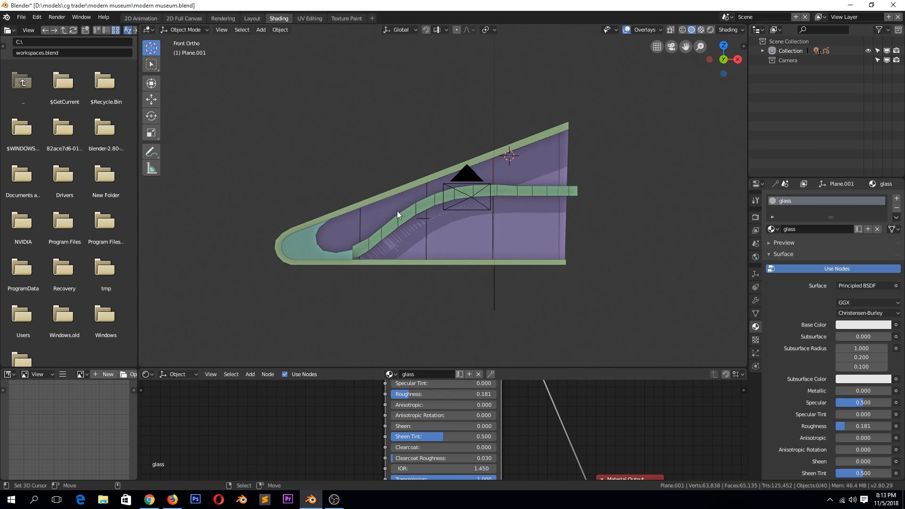
Step: Show the two open Blender windows from the taskbar icon while viewing the museum front
right_click(311, 499)
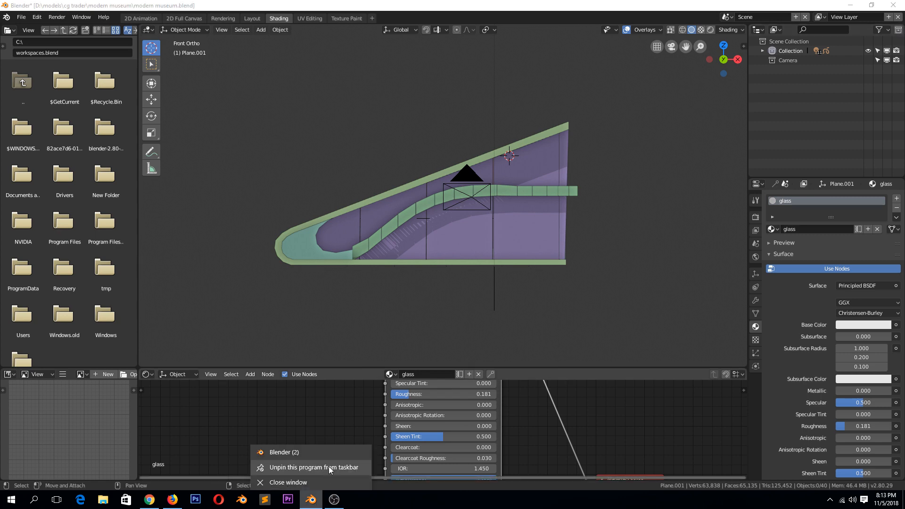
Step: Switch to the default-cube Blender window and add a Monkey mesh beside the cube
left_click(284, 452)
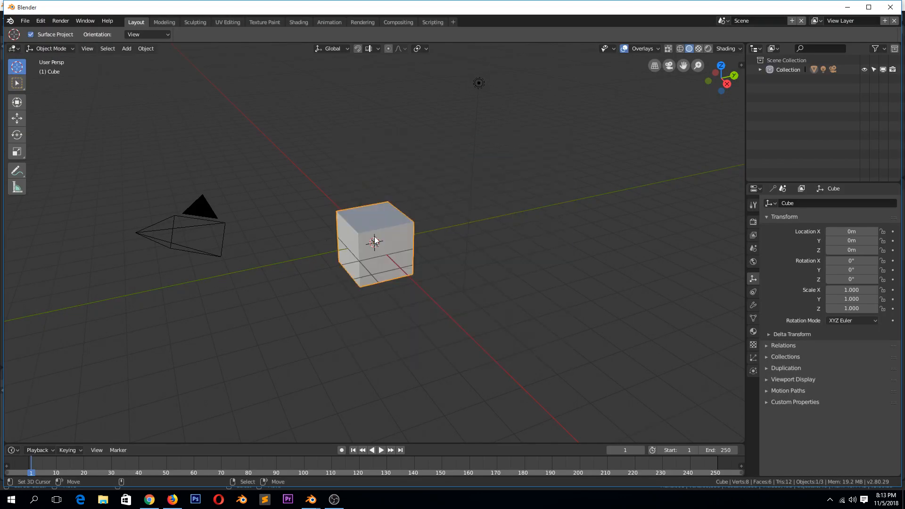
left_click(126, 48)
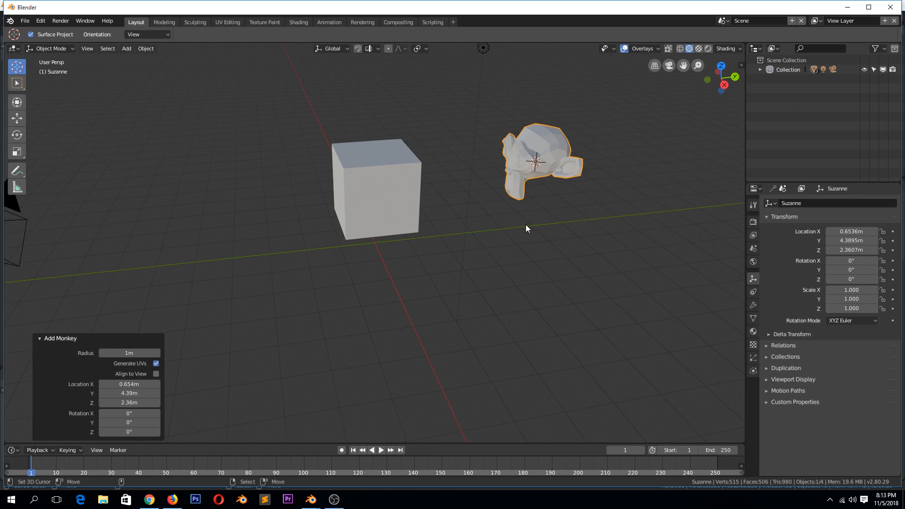
mouse_move(419, 185)
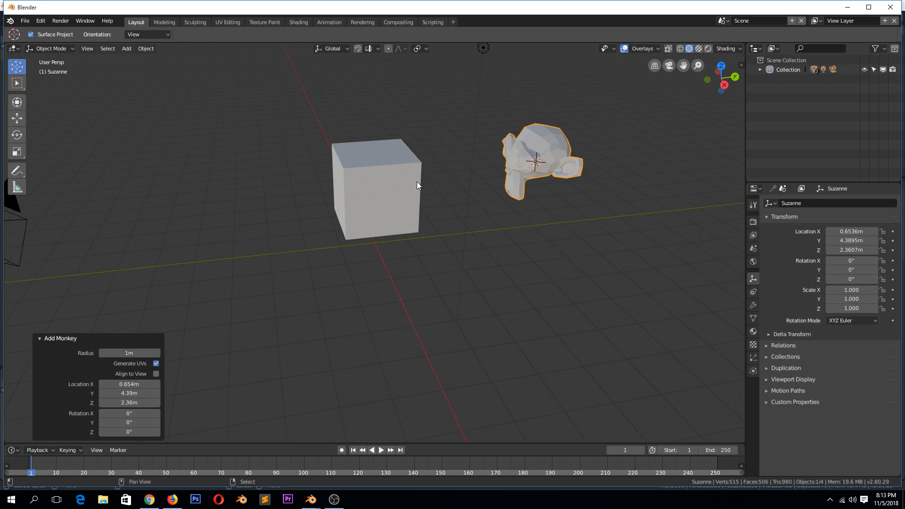
mouse_move(405, 177)
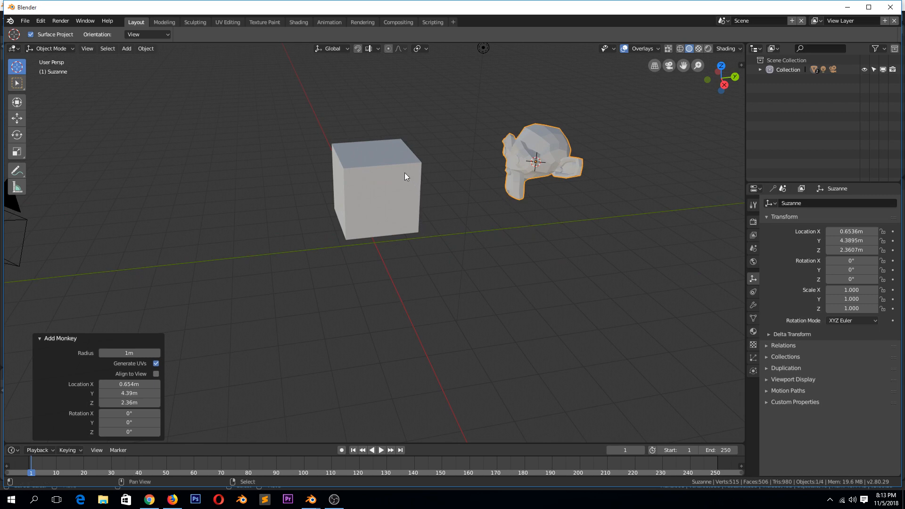
Step: Select the cube with the monkey head and enter multi-object Edit Mode
left_click(375, 187)
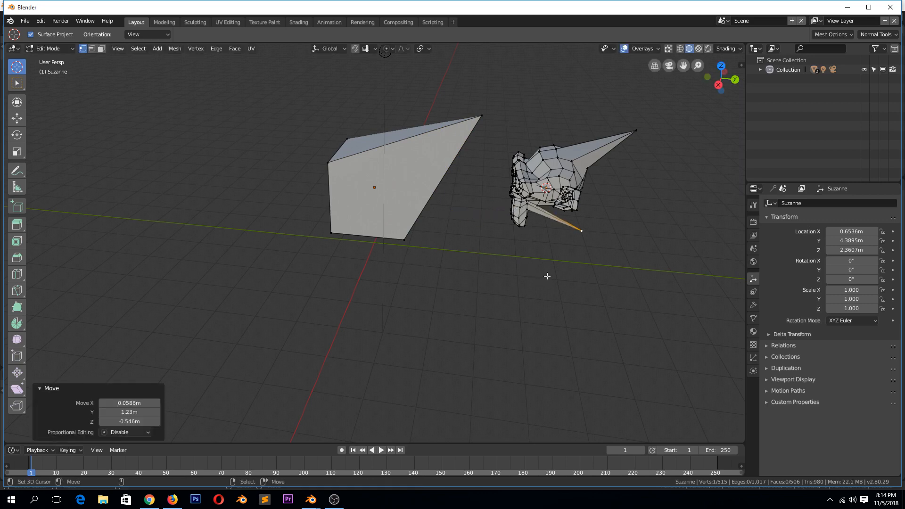
key("Tab")
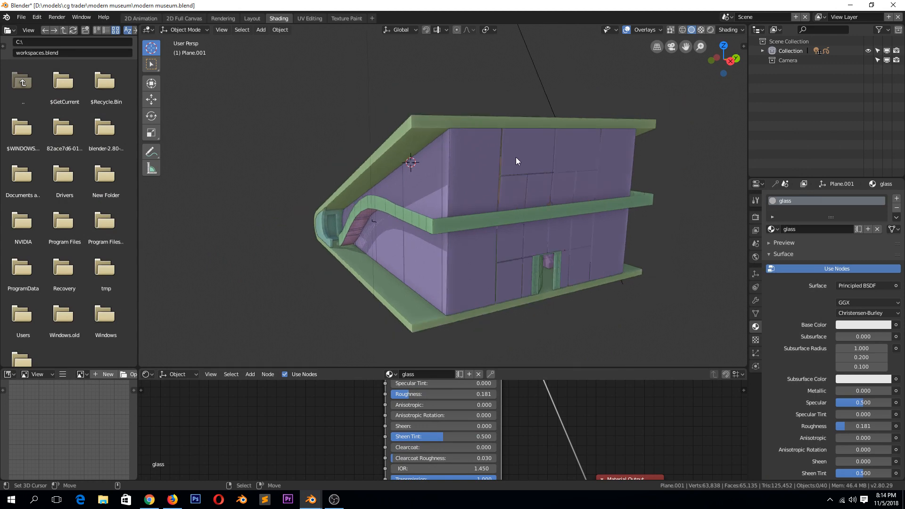
mouse_move(708, 32)
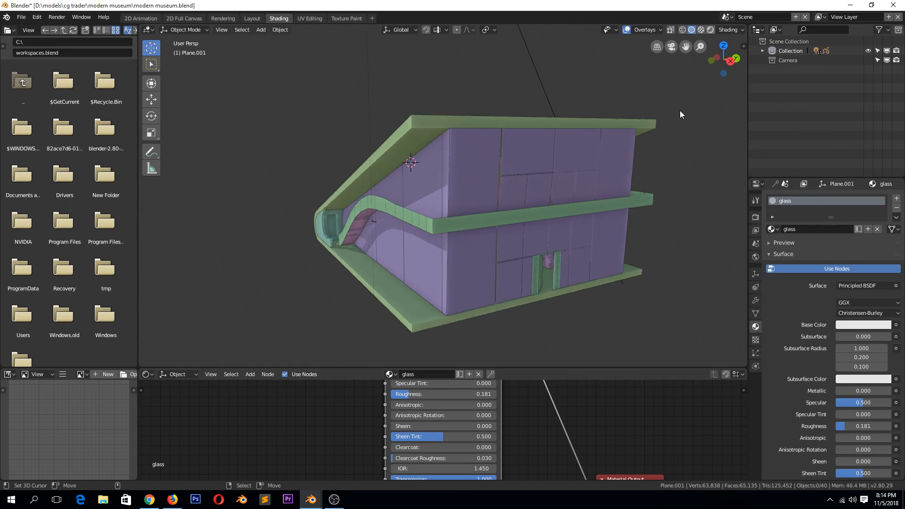
Step: Preview the museum model with rendered materials, lighting and outdoor environment
left_click(713, 29)
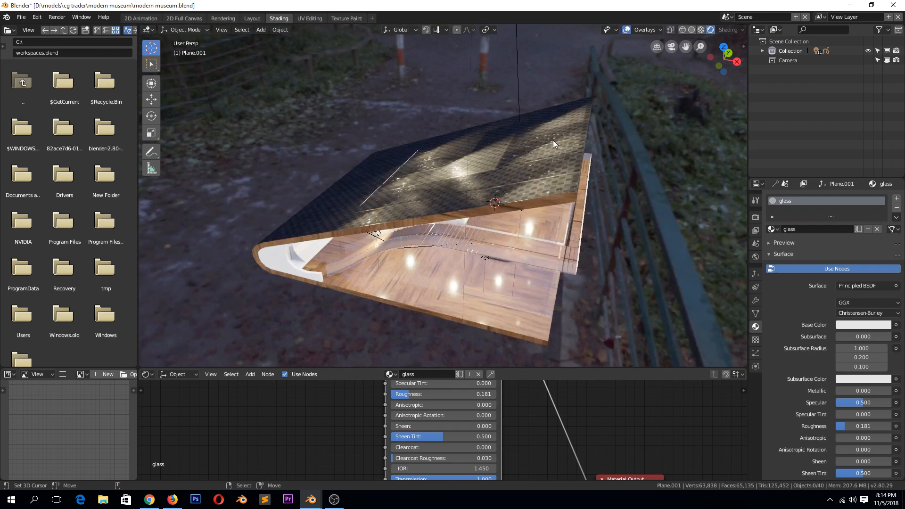
mouse_move(476, 160)
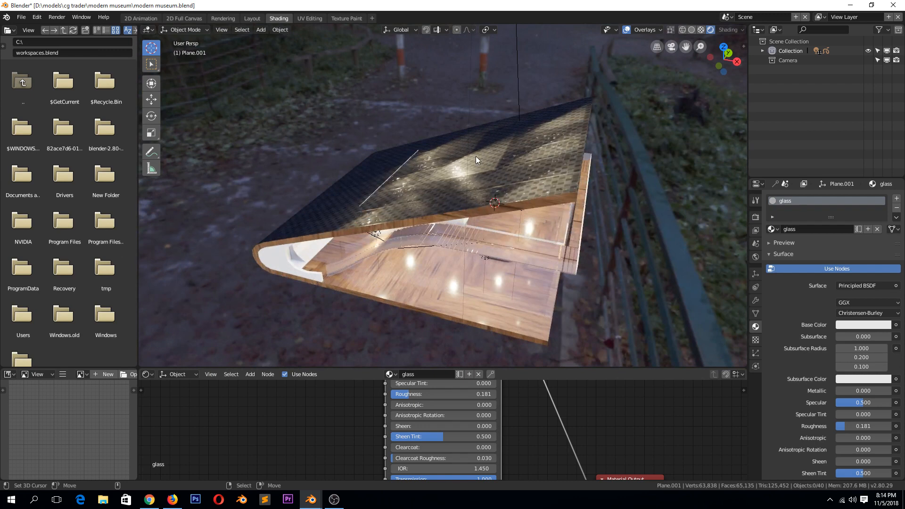
mouse_move(675, 52)
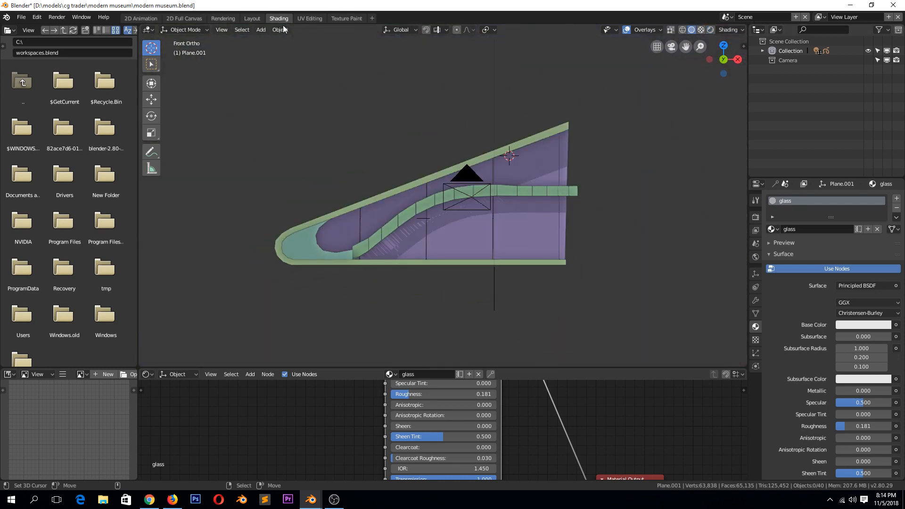
Step: In the Layout workspace, move the rooftop box's bottom edge to a new position
left_click(252, 18)
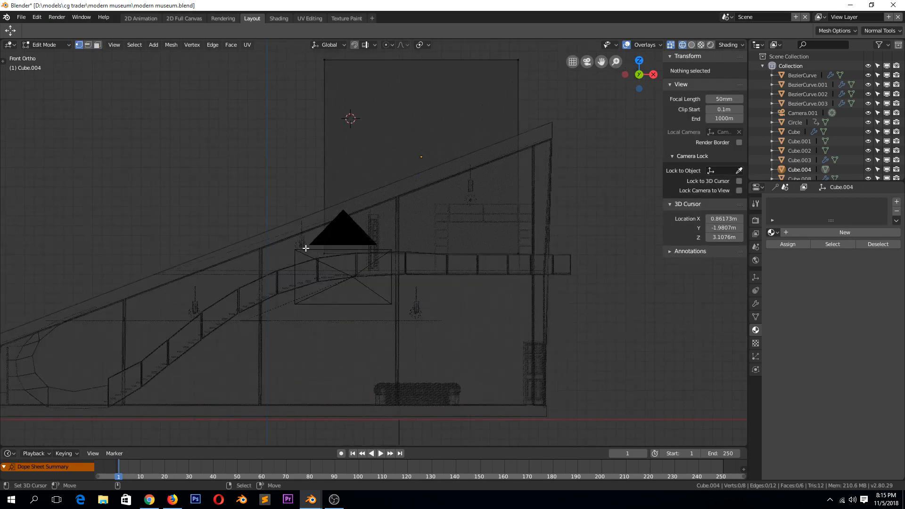
key("g")
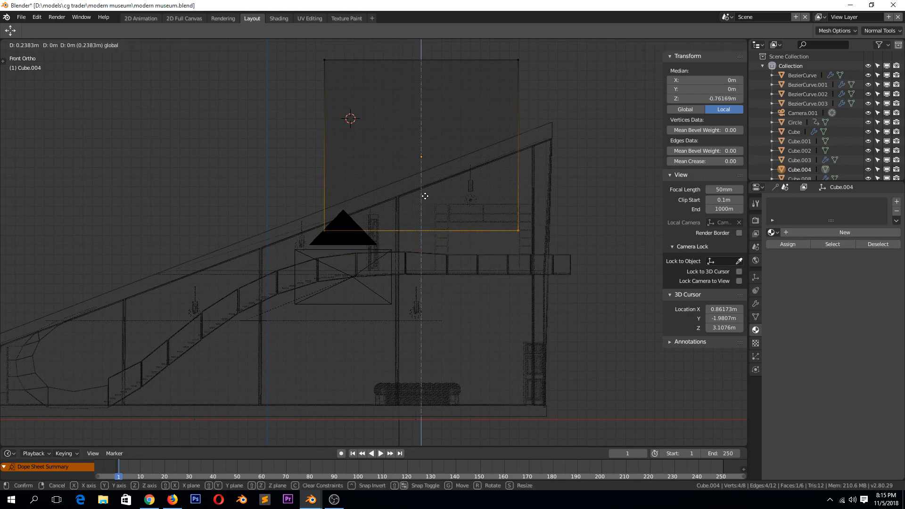
left_click(420, 210)
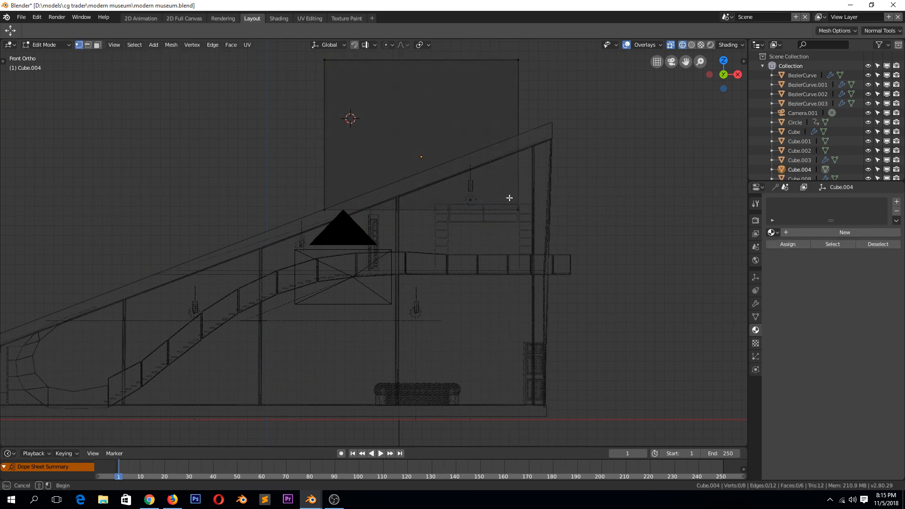
key("g")
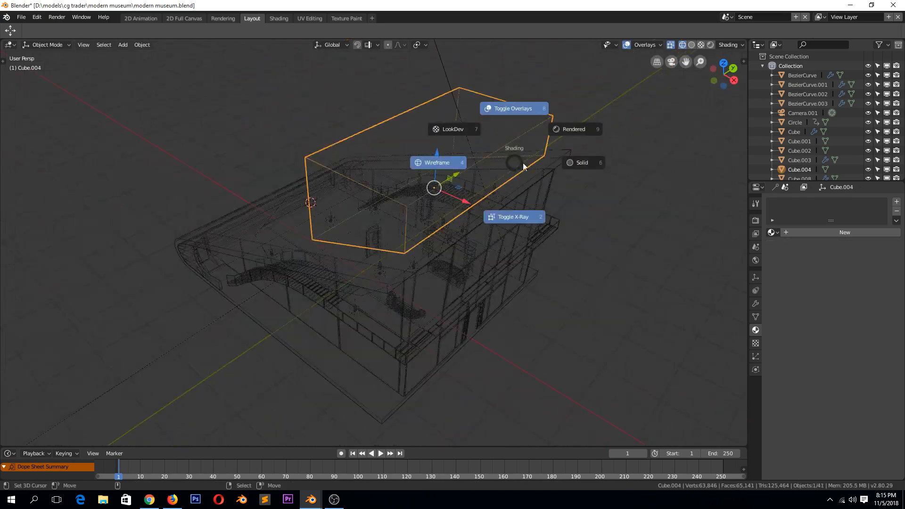
Step: In solid shading, edit Cube.004 so it rests above the sloped roof slab
left_click(582, 162)
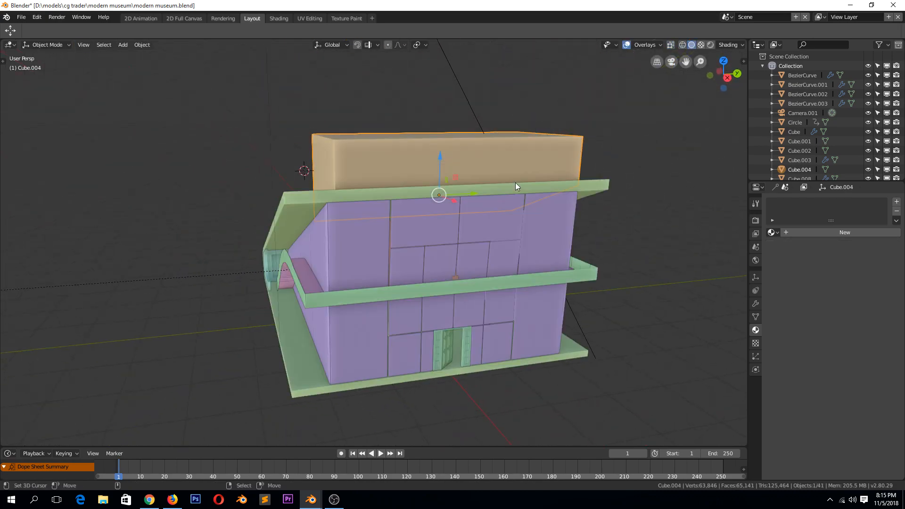
key("Tab")
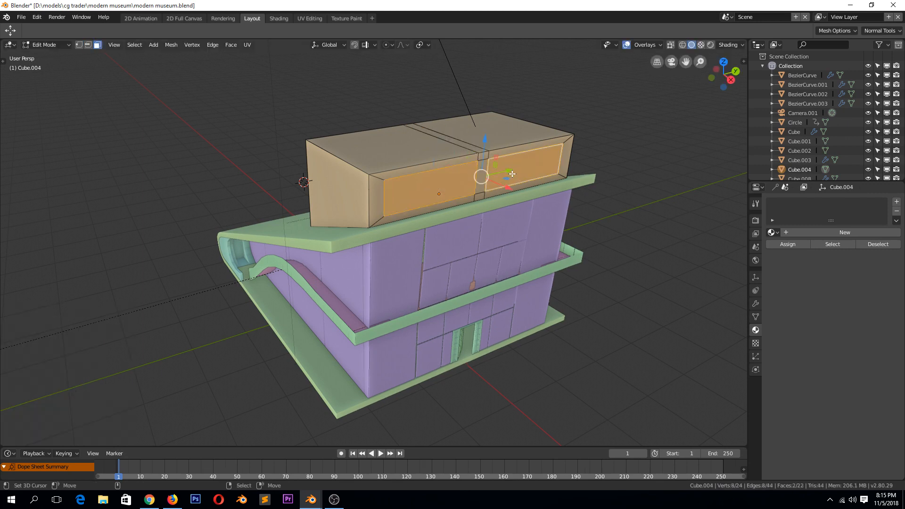
key("Tab")
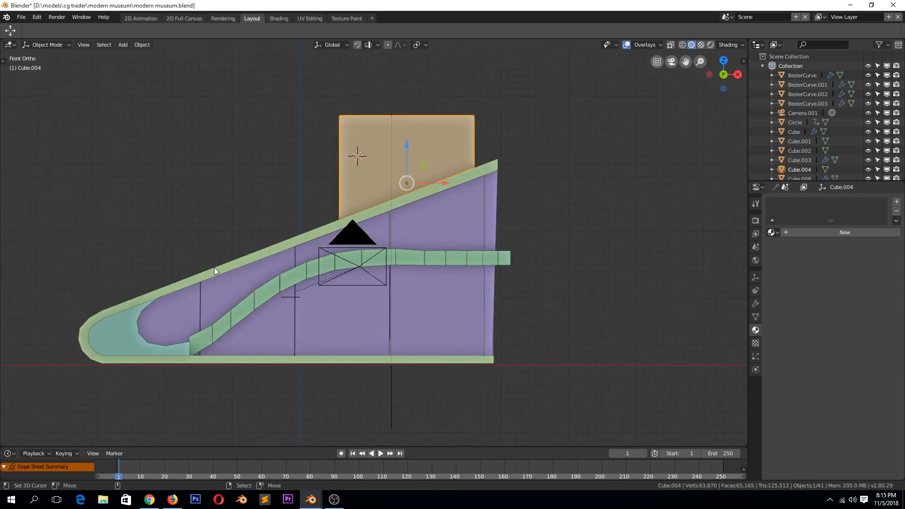
mouse_move(497, 159)
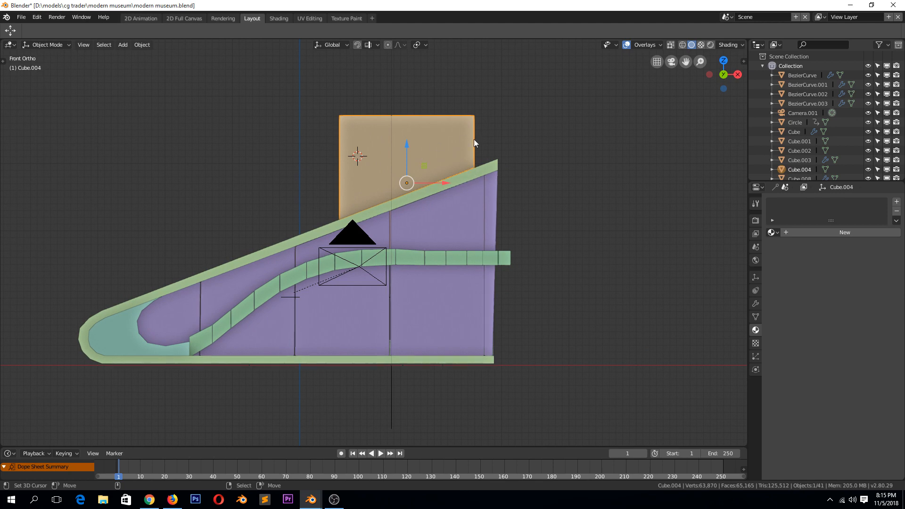
mouse_move(419, 147)
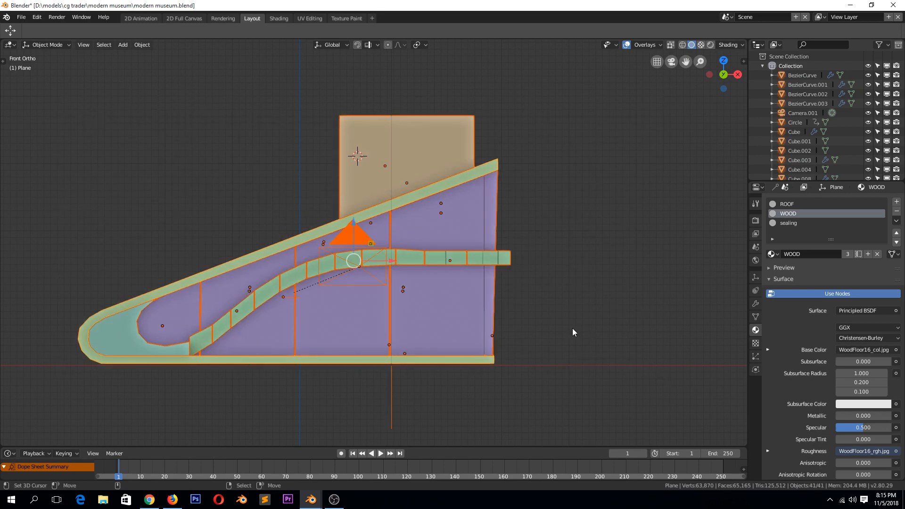
Step: Enter multi-object Edit Mode on all museum objects, including the modified roof slab
key("Tab")
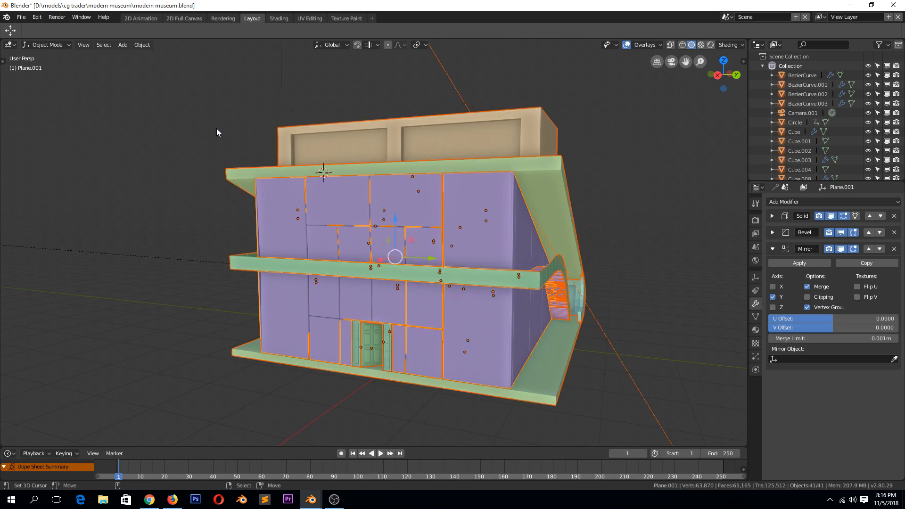
key("Tab")
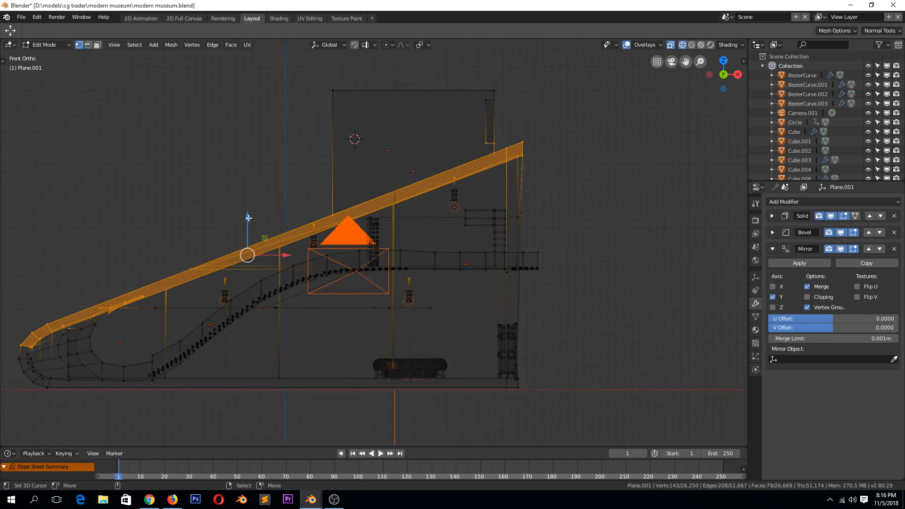
Step: Cancel the roof slab move and return the building to Object Mode
key("g")
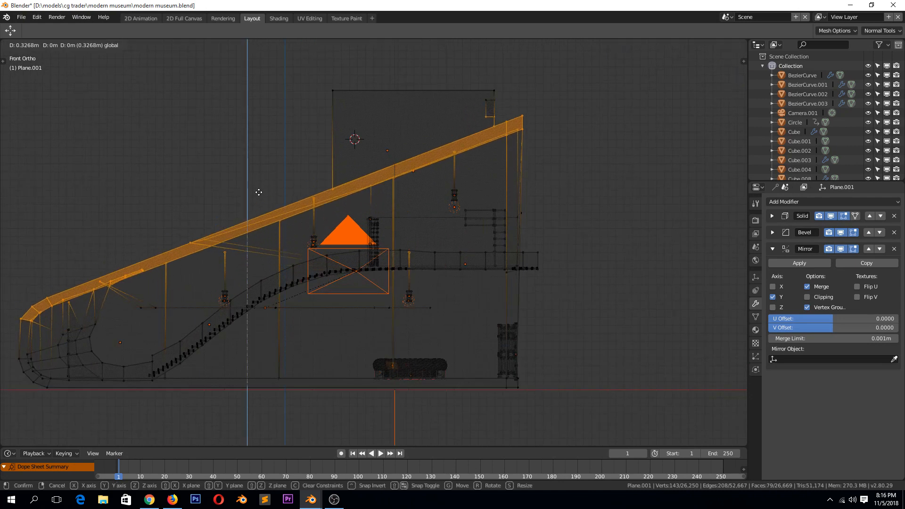
mouse_move(242, 209)
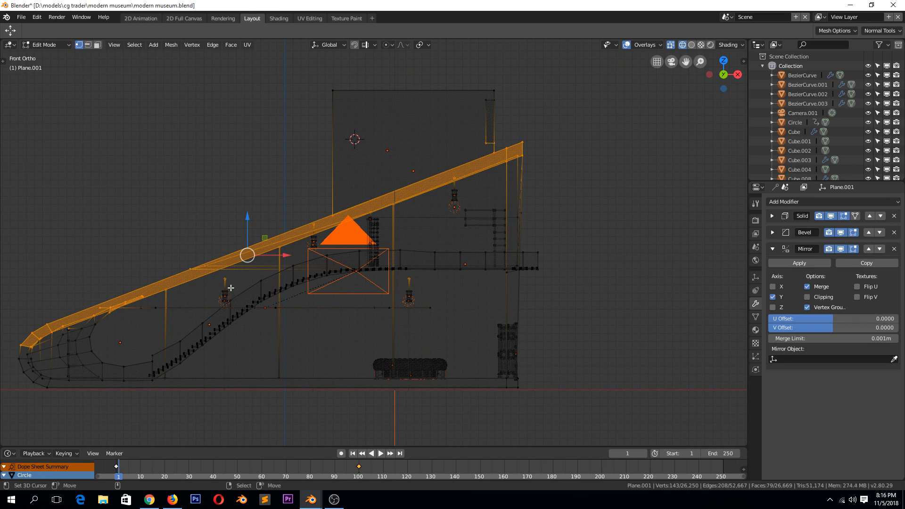
mouse_move(244, 239)
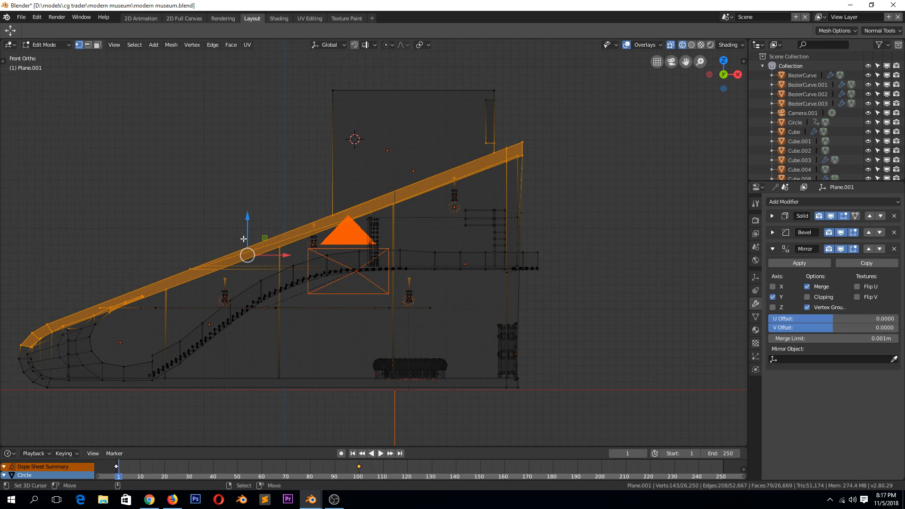
key("g")
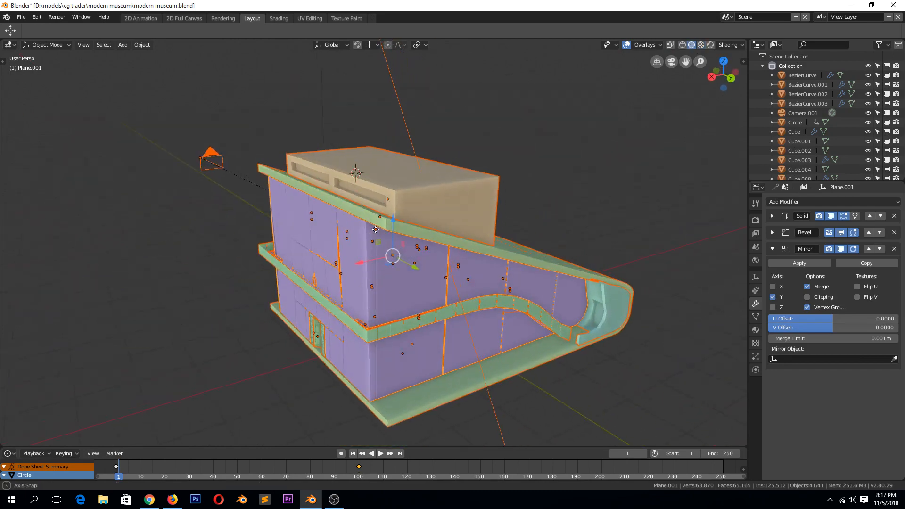
key("Tab")
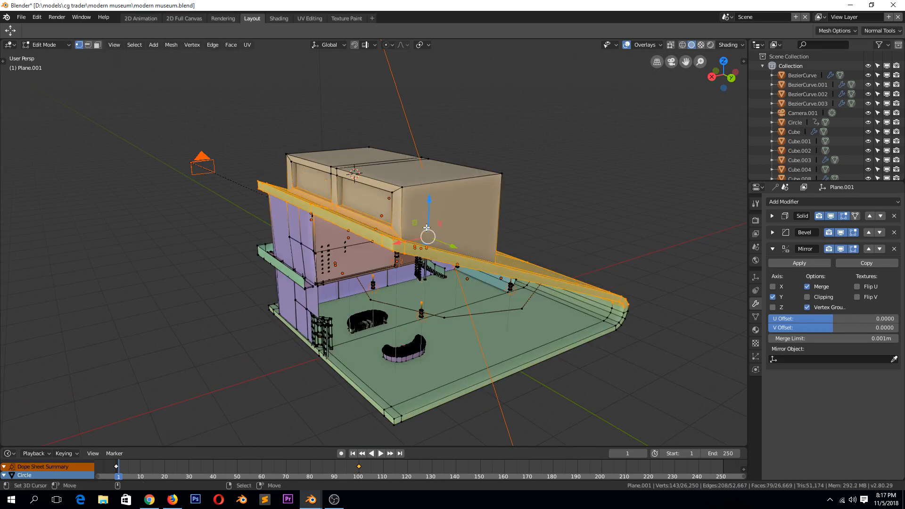
key("g")
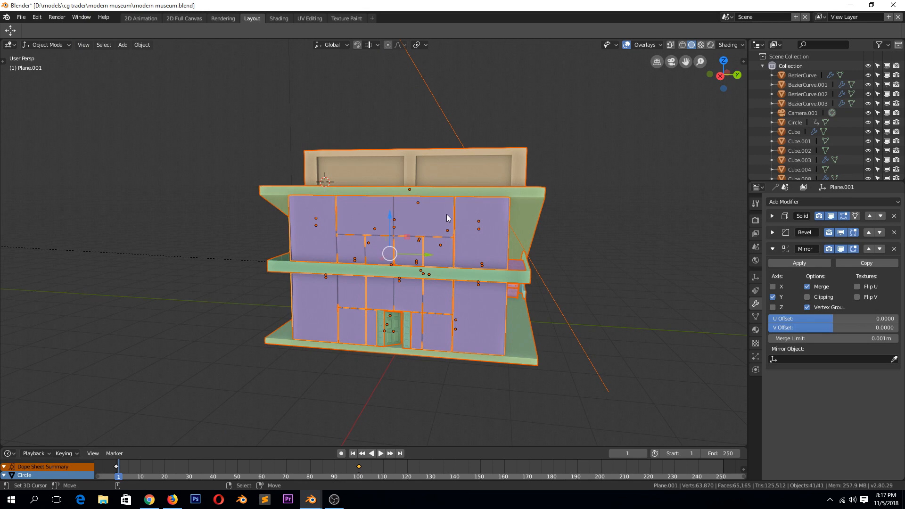
mouse_move(450, 216)
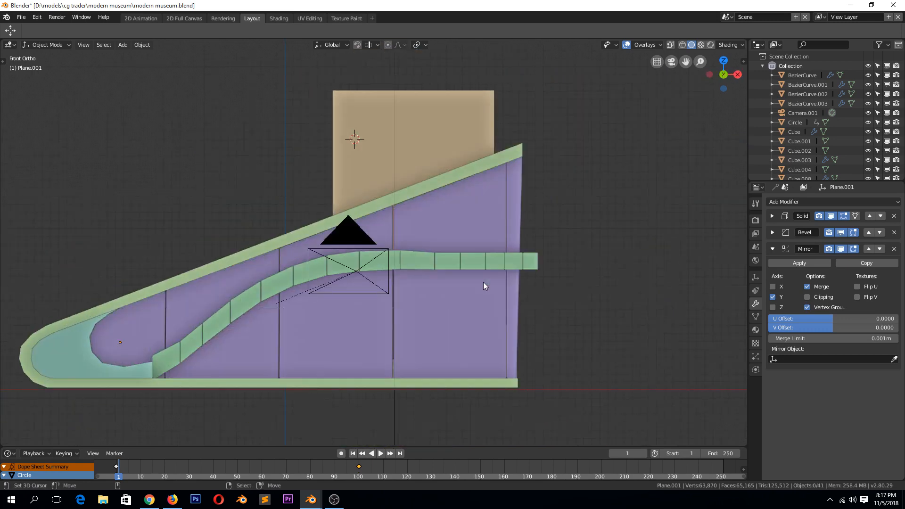
Step: Hide Camera.001 and enter Edit Mode on all building objects
left_click(120, 343)
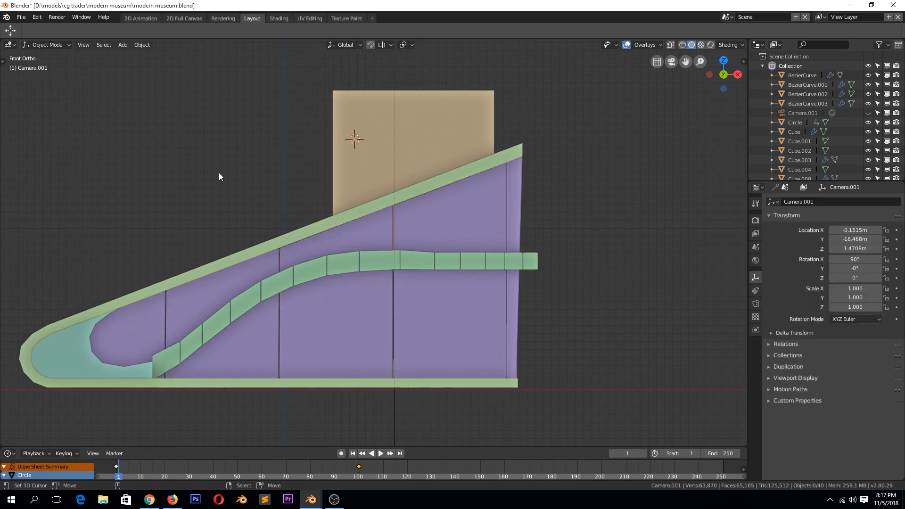
key("a")
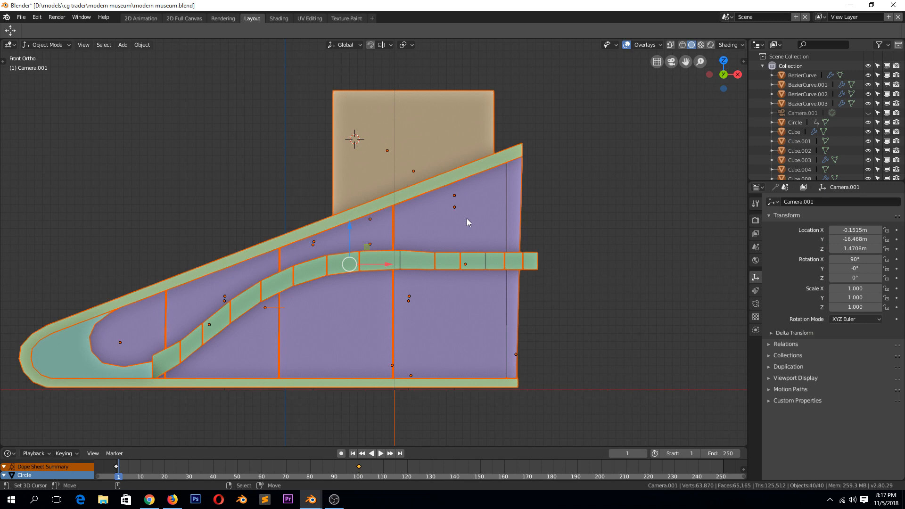
key("Tab")
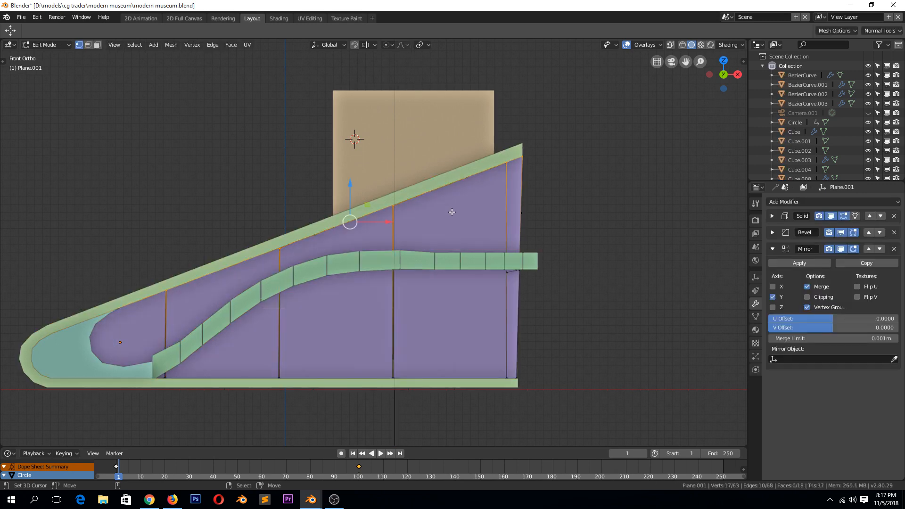
Step: In wireframe, select the upper floor and rooftop room geometry and move it down
key("Tab")
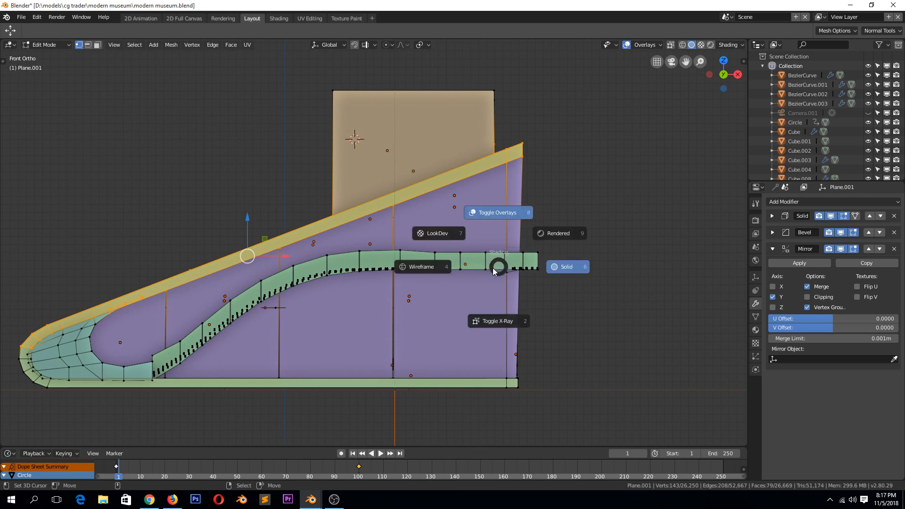
left_click(422, 267)
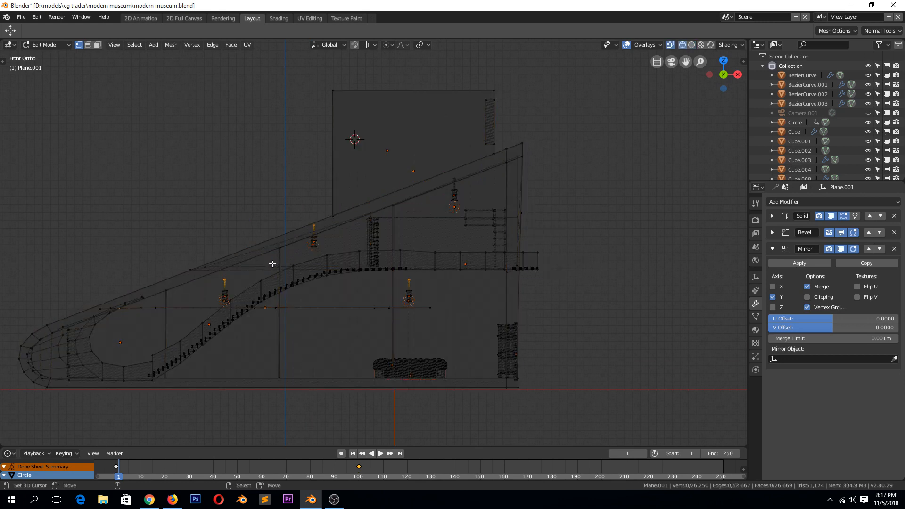
mouse_move(178, 267)
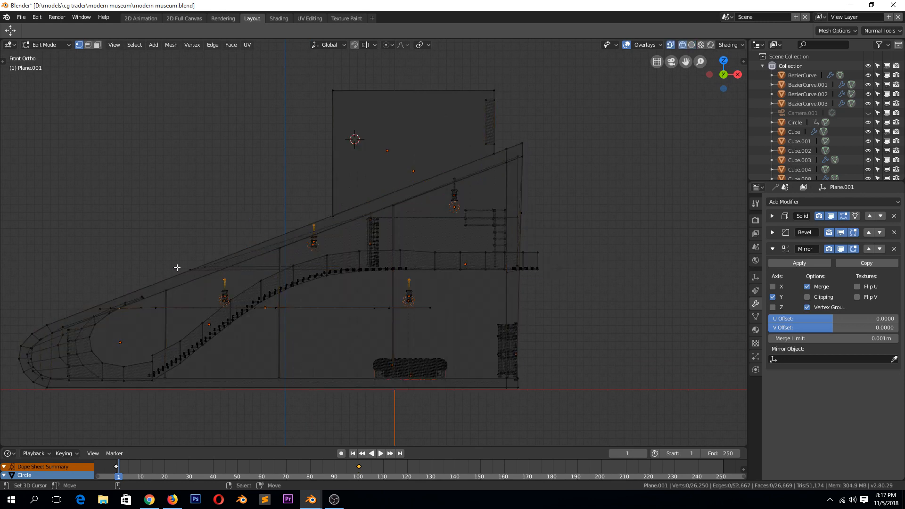
mouse_move(161, 151)
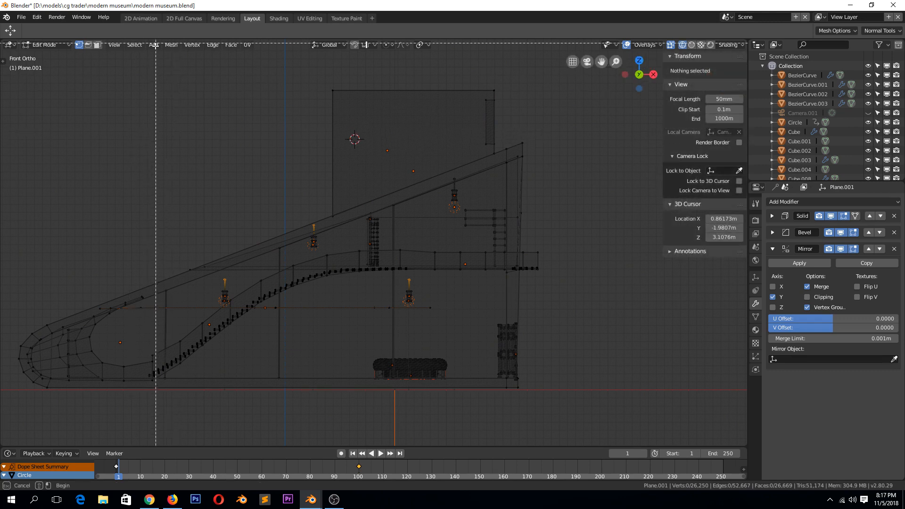
key("a")
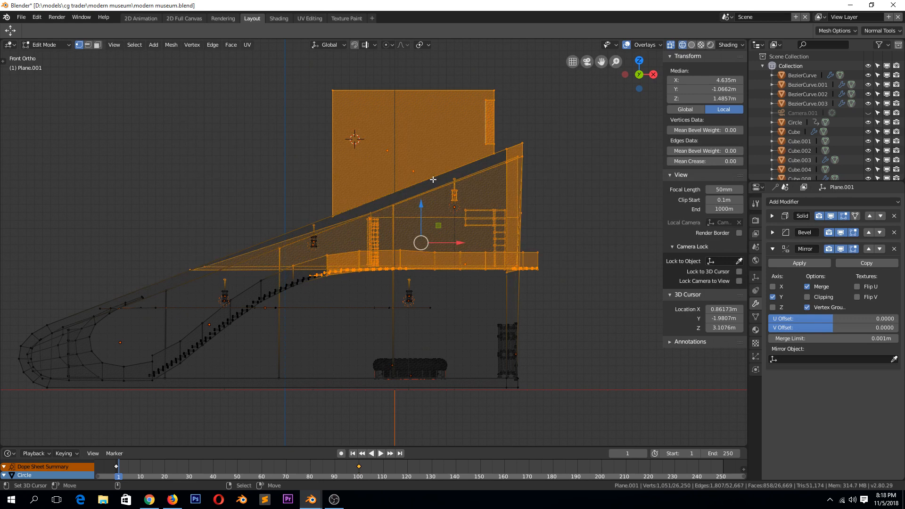
key("g")
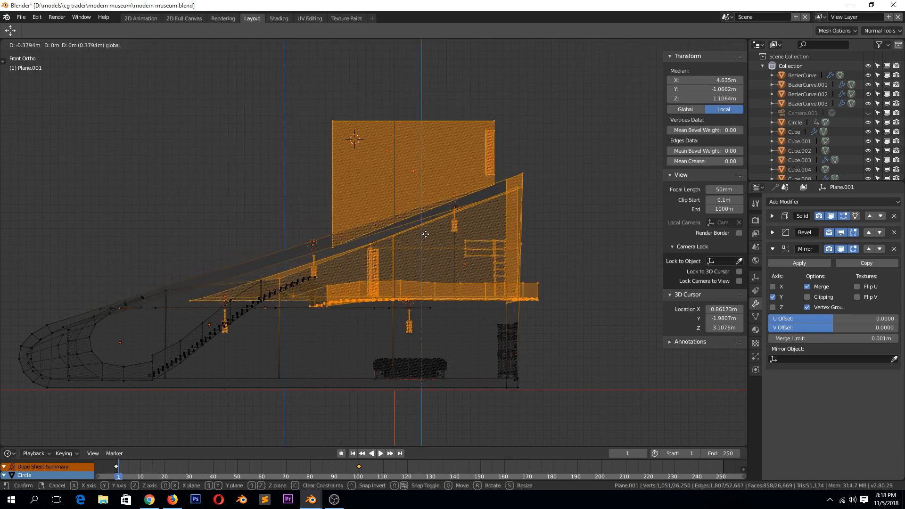